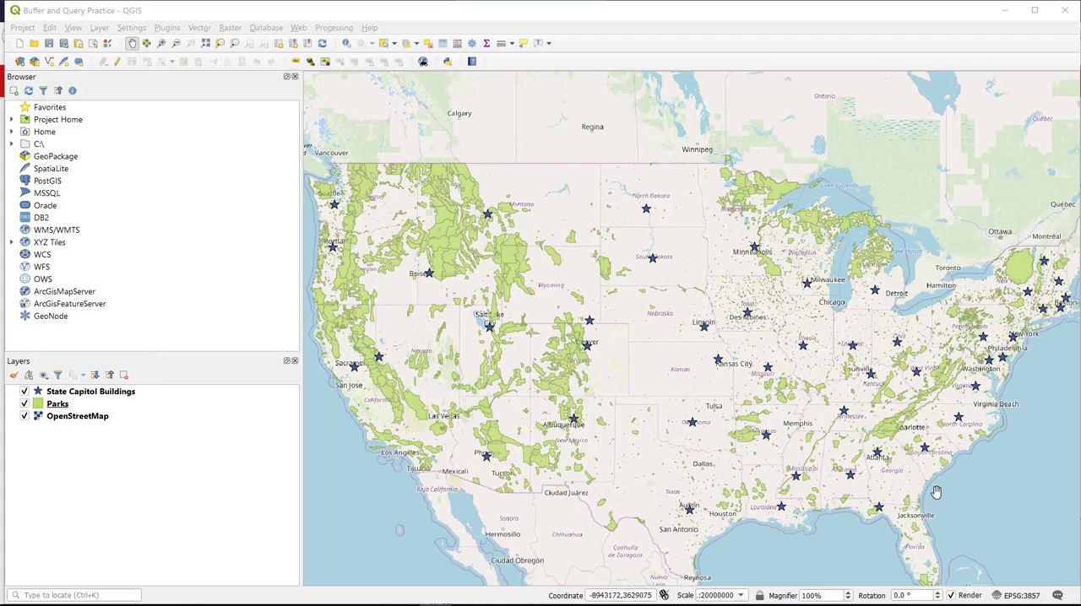
{"action": "mouse_move", "coordinate": [940, 475]}
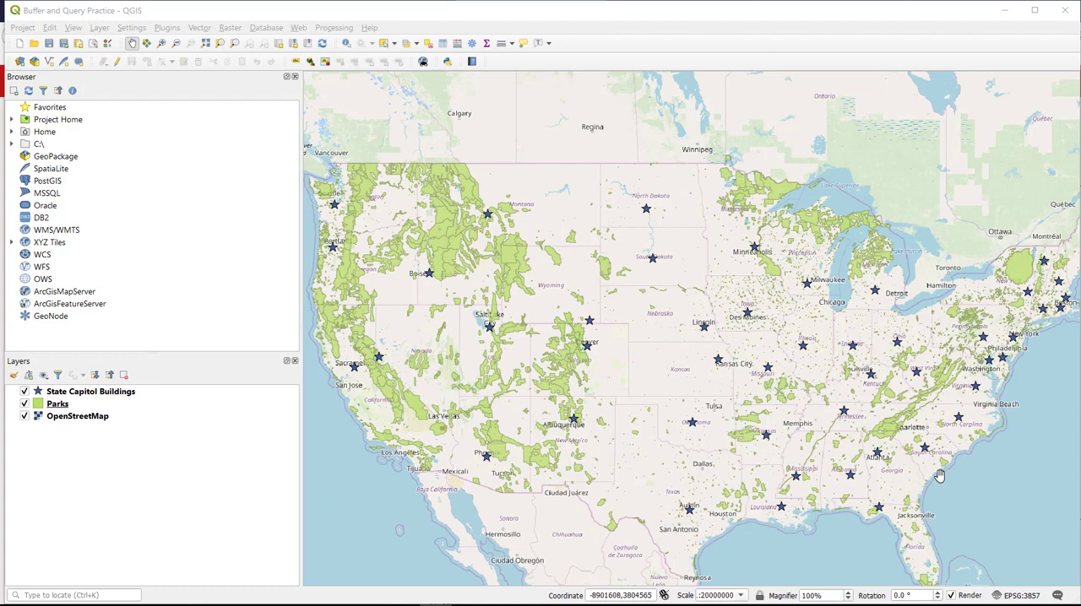
{"action": "mouse_move", "coordinate": [940, 473]}
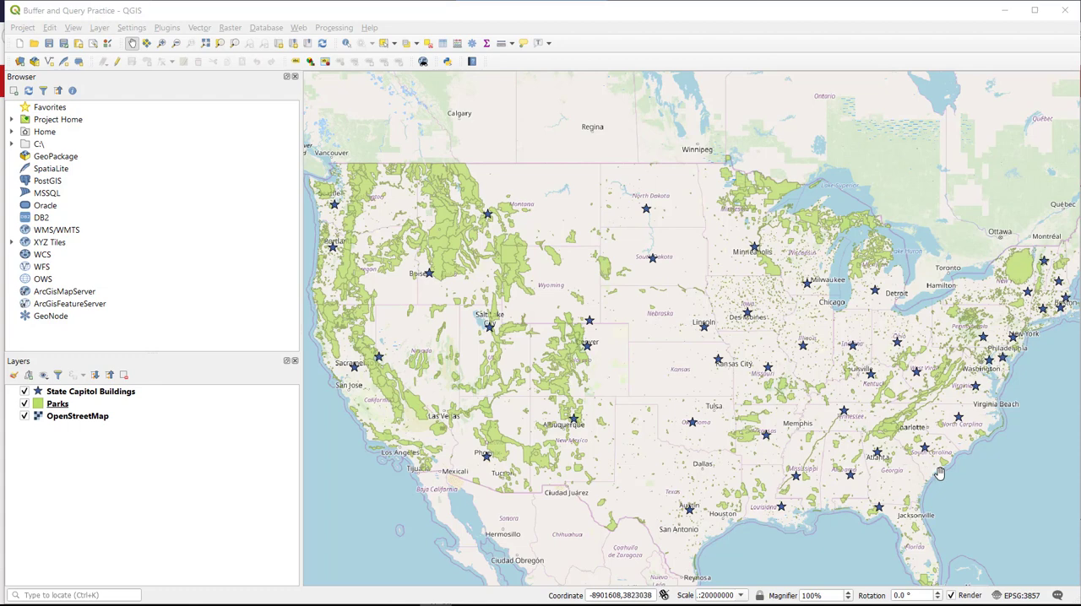
{"action": "mouse_move", "coordinate": [304, 454]}
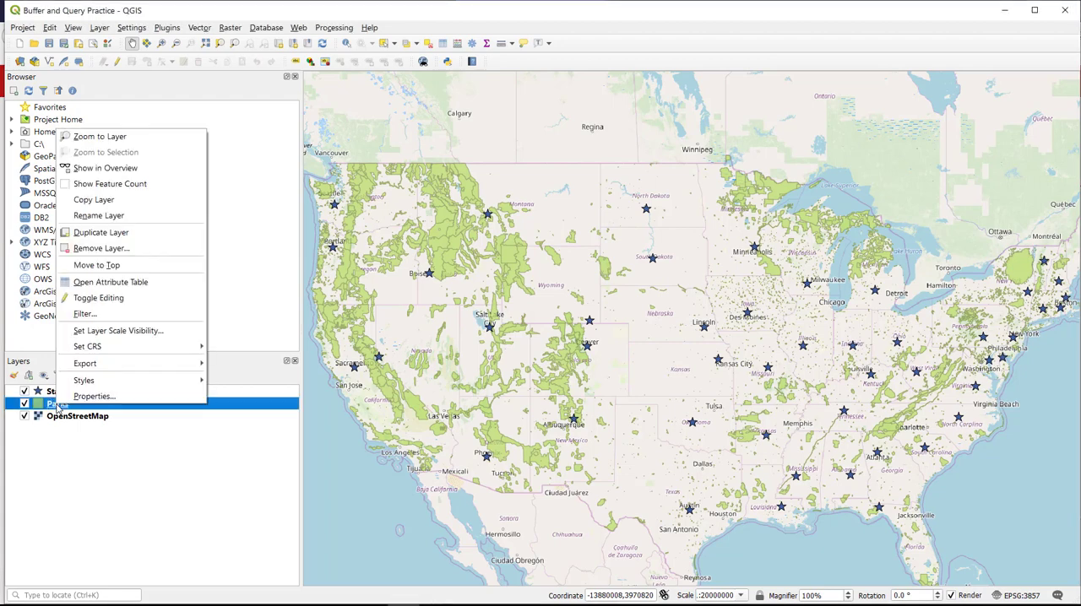
Show the Parks attribute table to inspect the FCC codes.
{"action": "left_click", "coordinate": [110, 282]}
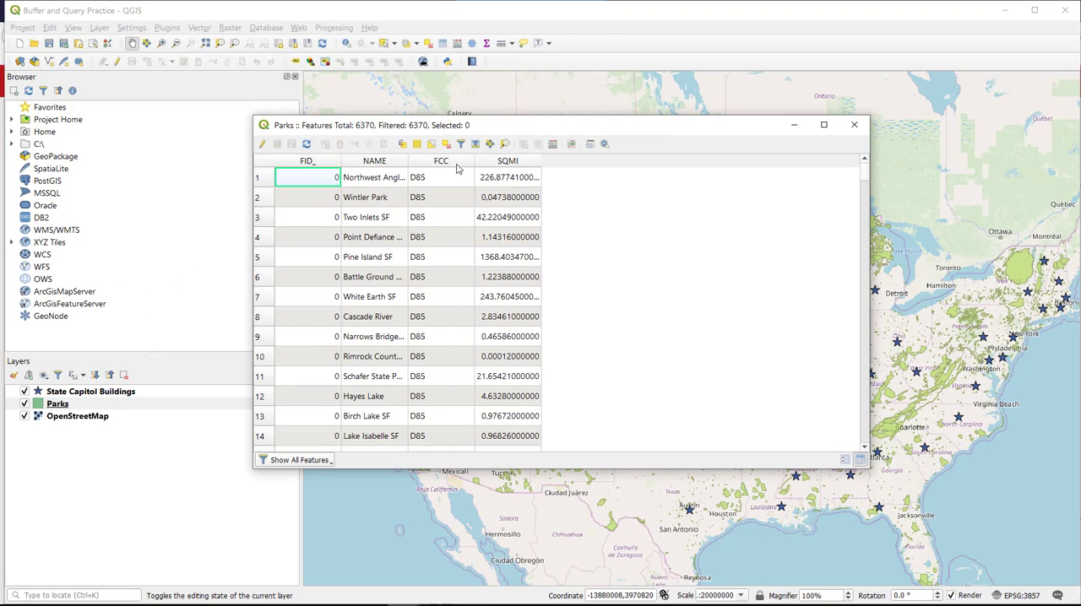
{"action": "mouse_move", "coordinate": [456, 169]}
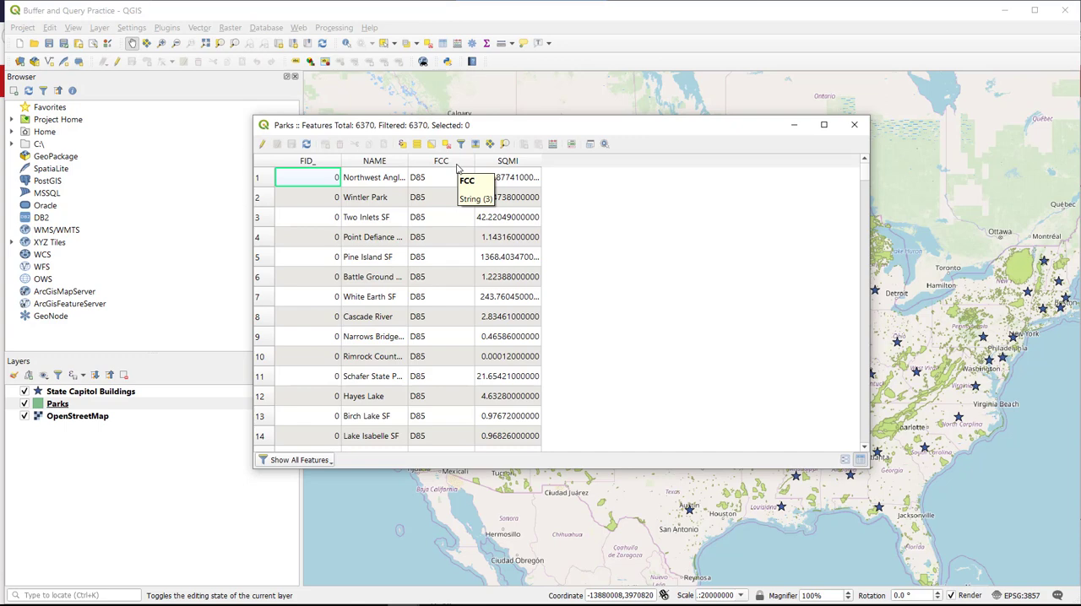
{"action": "mouse_move", "coordinate": [458, 168]}
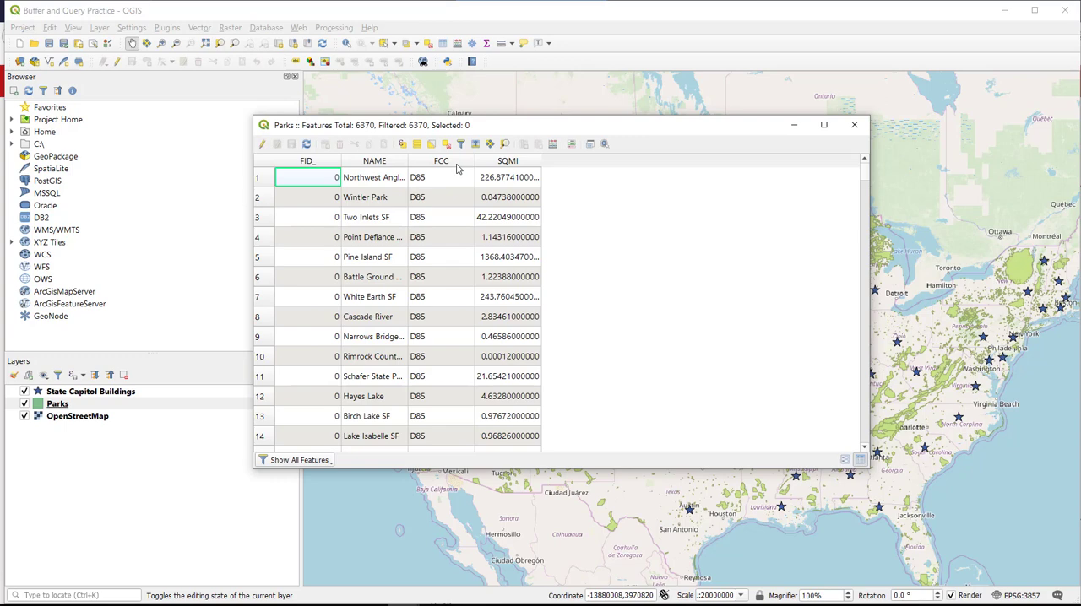
{"action": "mouse_move", "coordinate": [463, 165]}
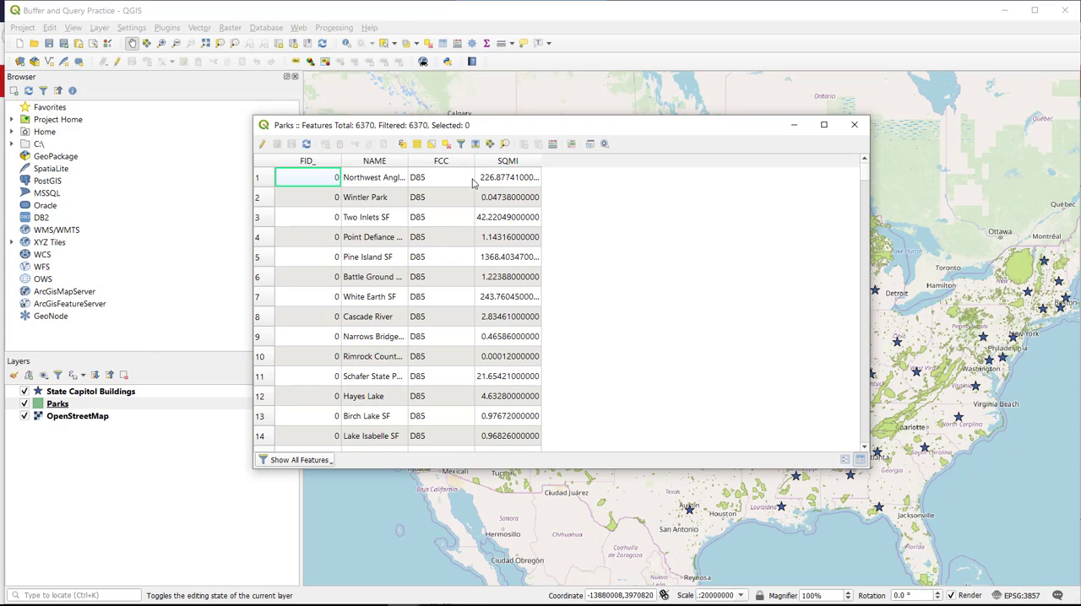
{"action": "mouse_move", "coordinate": [469, 187]}
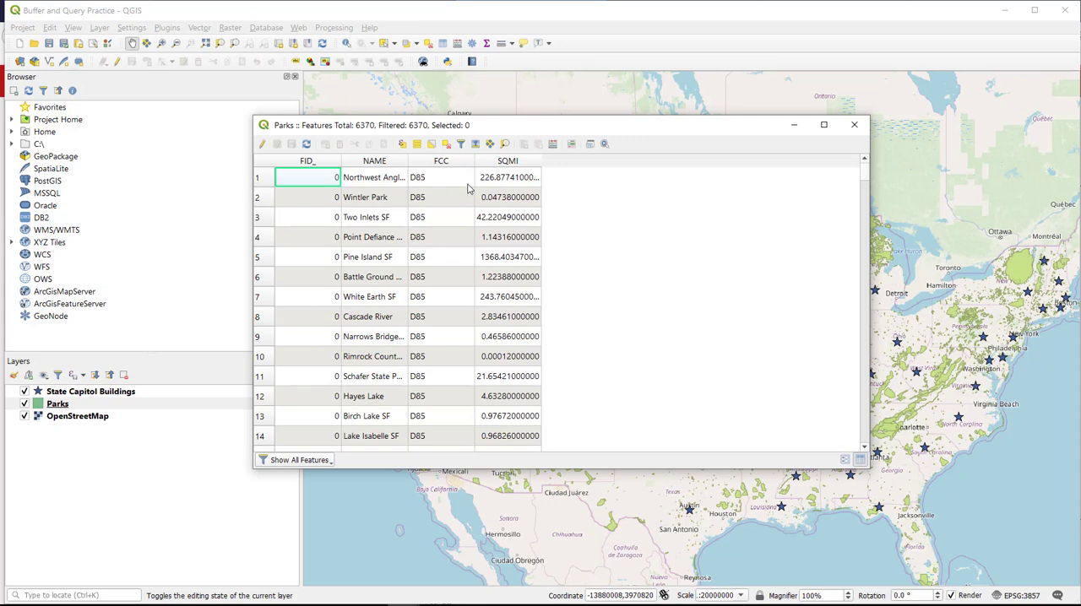
{"action": "mouse_move", "coordinate": [469, 189]}
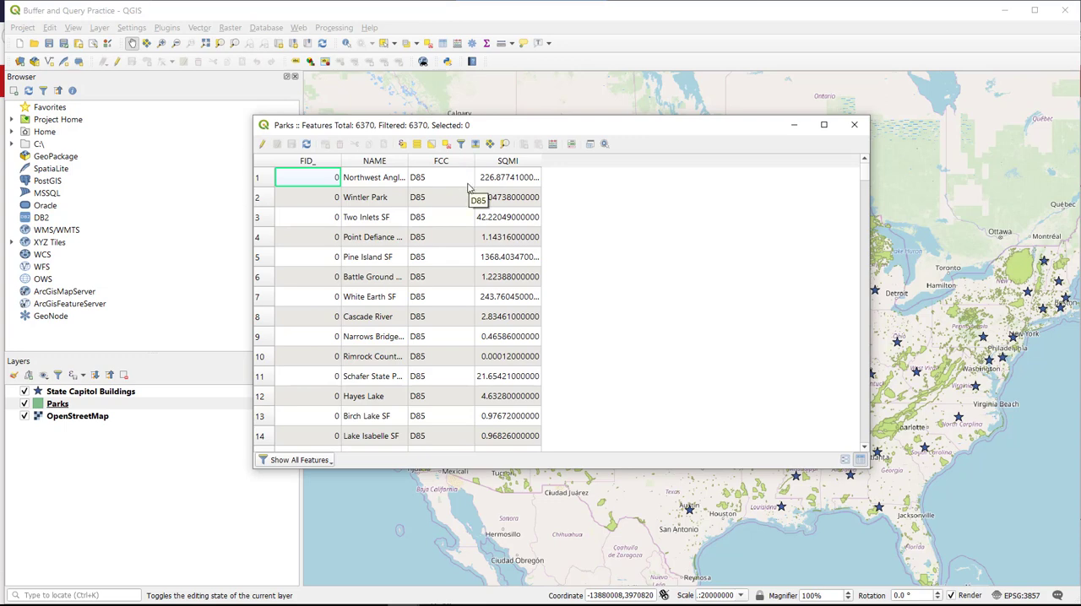
{"action": "mouse_move", "coordinate": [403, 144]}
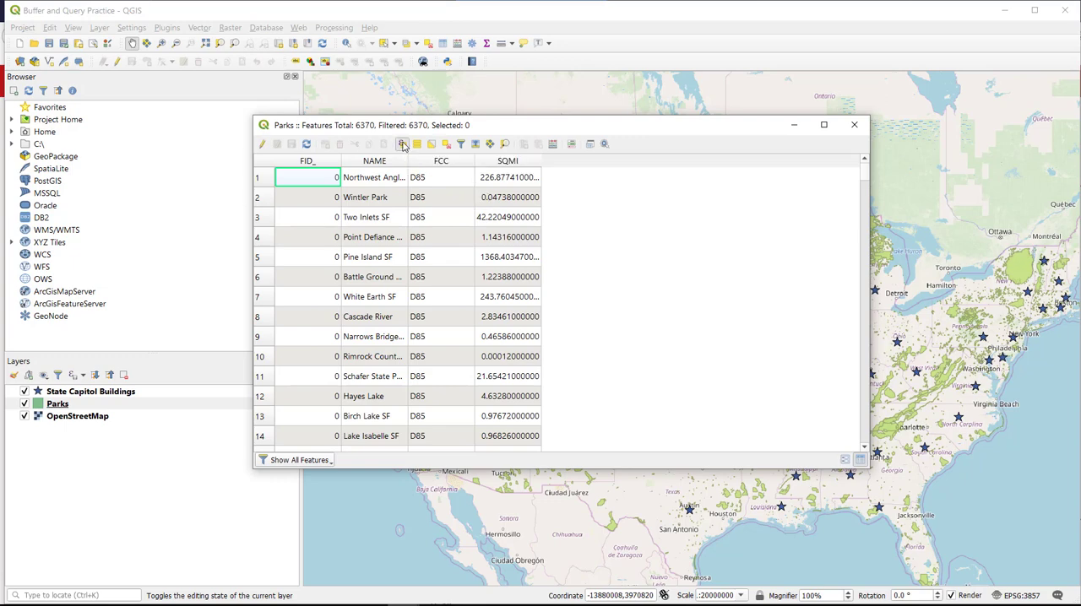
Build the Select by Expression query "FCC" = 'D83' using the field's unique values list.
{"action": "left_click", "coordinate": [415, 144]}
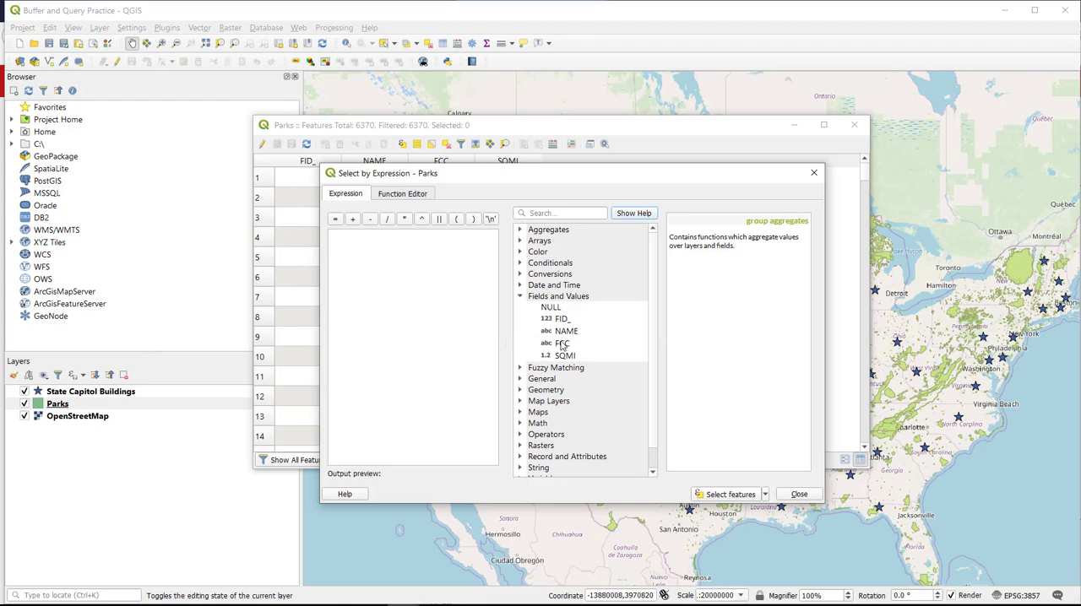
{"action": "left_click", "coordinate": [561, 343]}
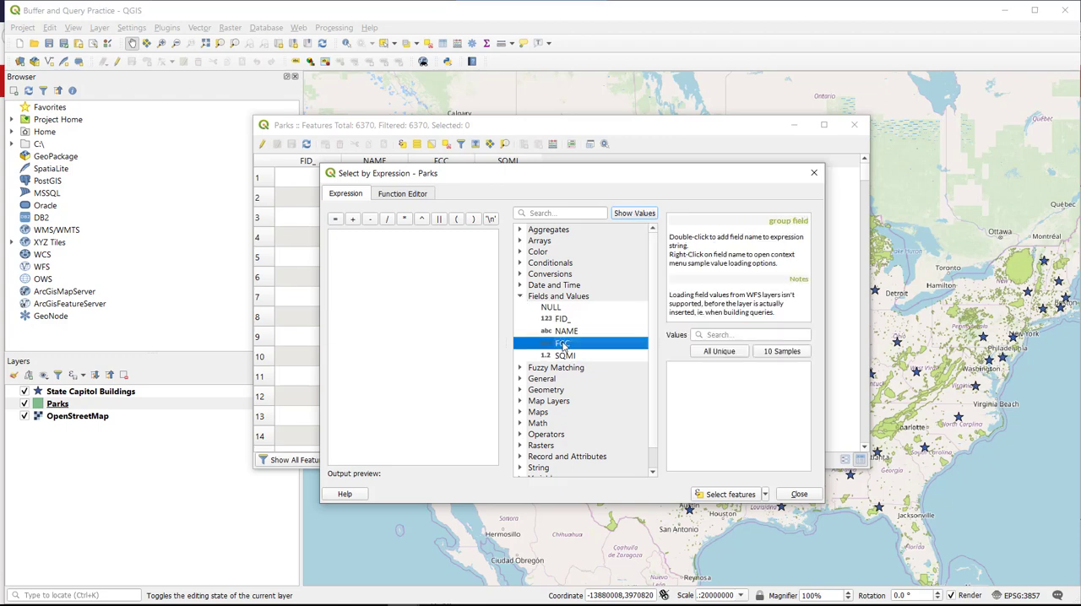
{"action": "double_click", "coordinate": [562, 343]}
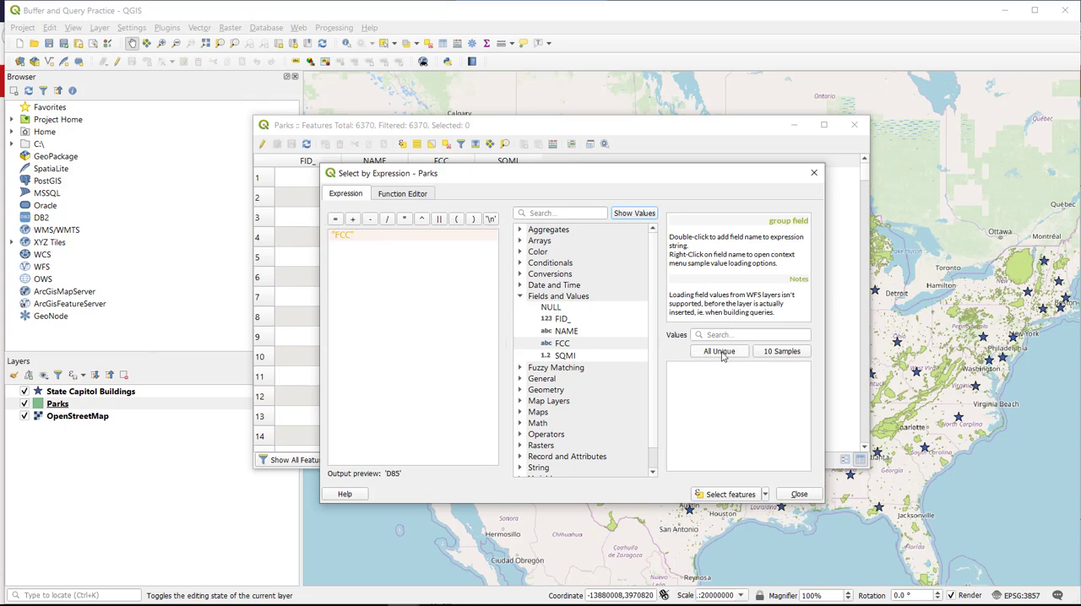
{"action": "left_click", "coordinate": [719, 350]}
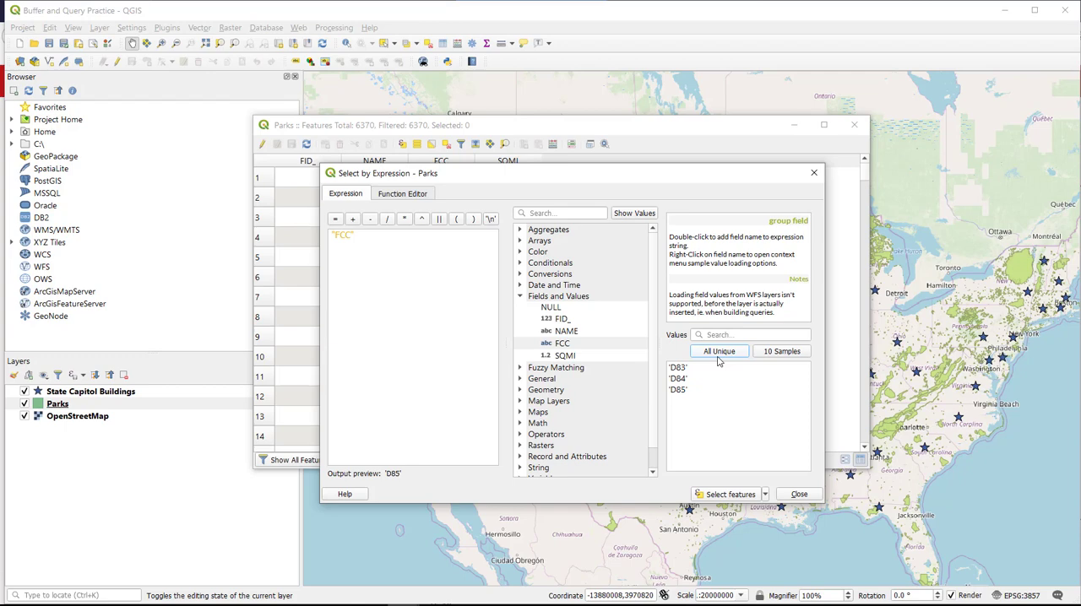
{"action": "left_click", "coordinate": [335, 219]}
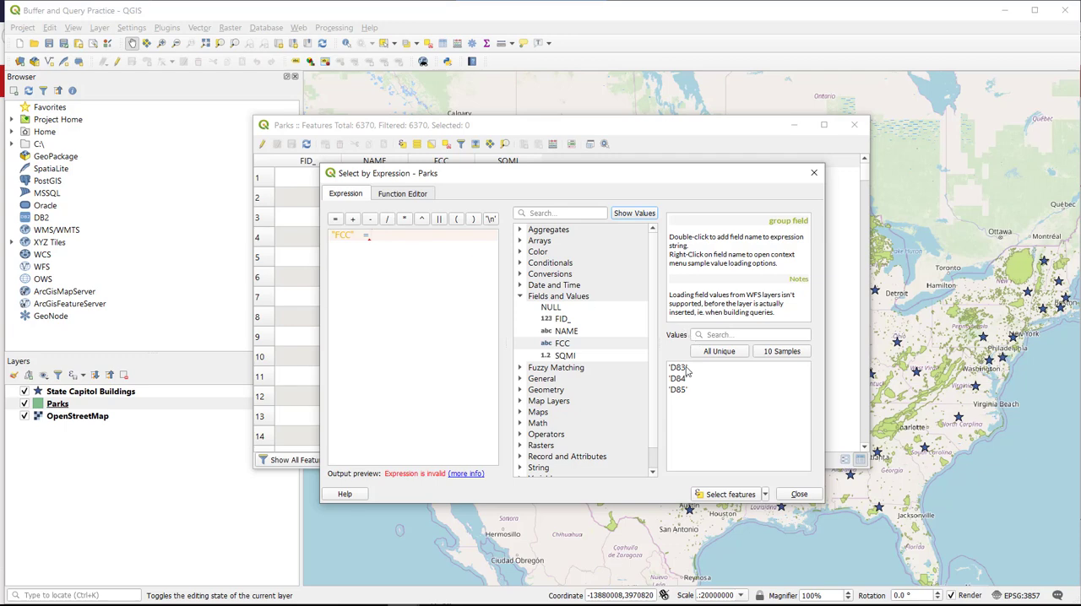
{"action": "double_click", "coordinate": [678, 367]}
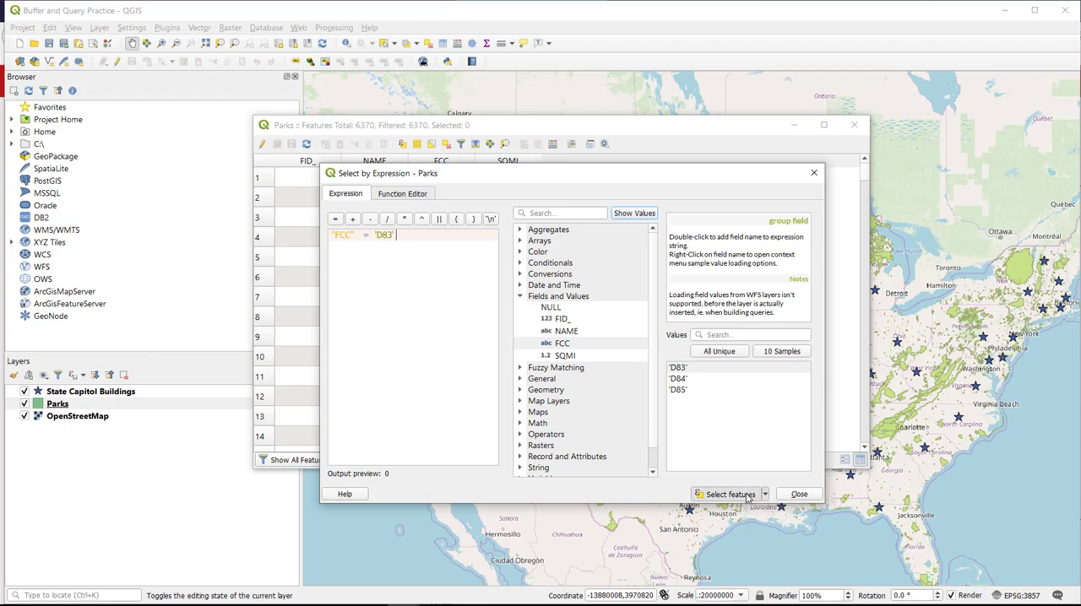
Select the 423 parks with FCC D83 and close the attribute table.
{"action": "left_click", "coordinate": [724, 494]}
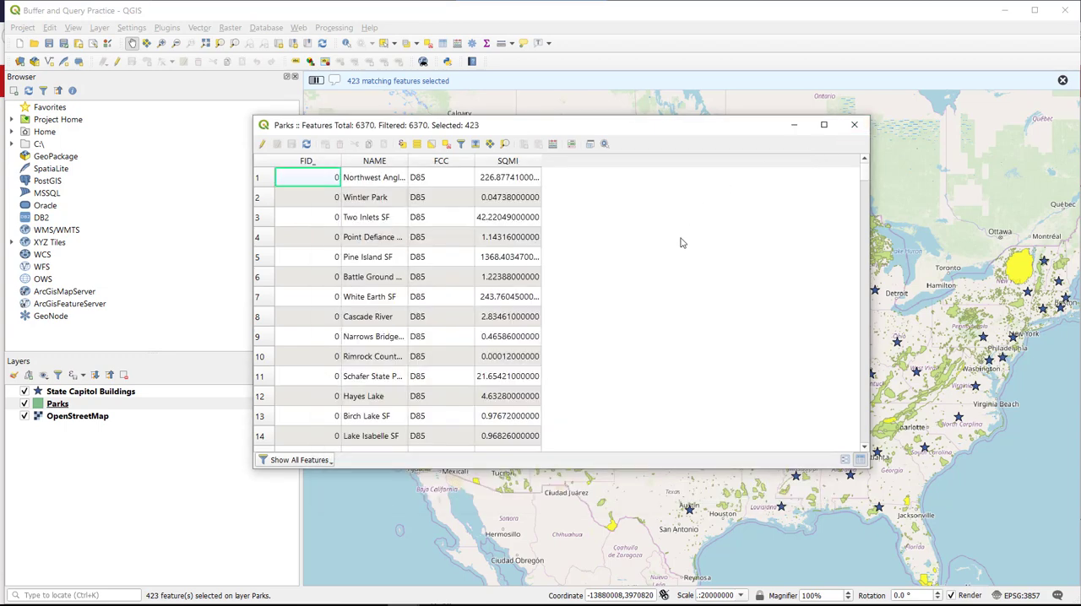
{"action": "left_click", "coordinate": [853, 124]}
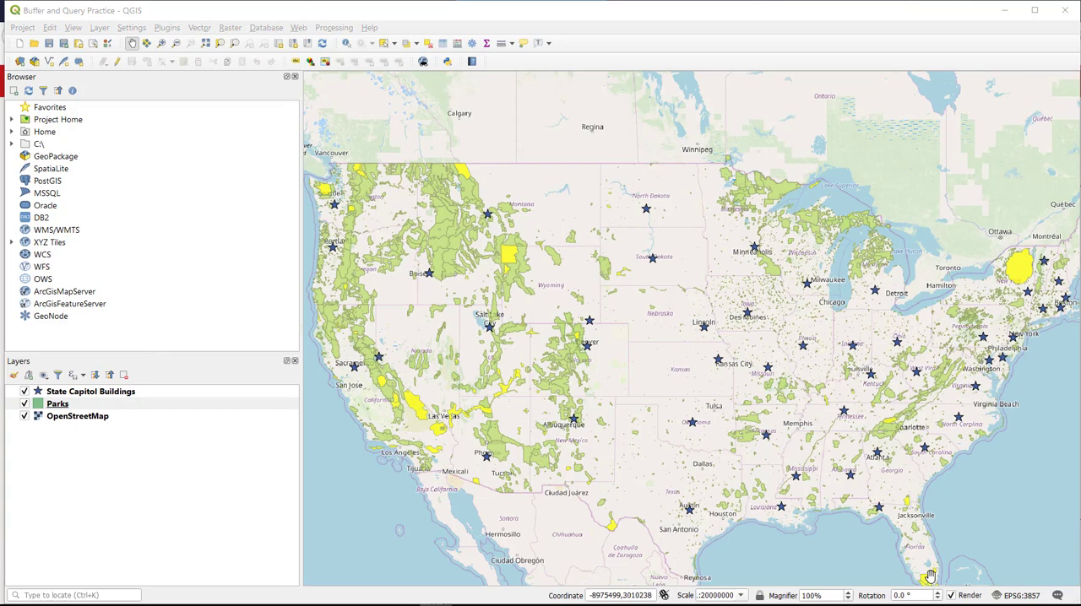
{"action": "mouse_move", "coordinate": [670, 495]}
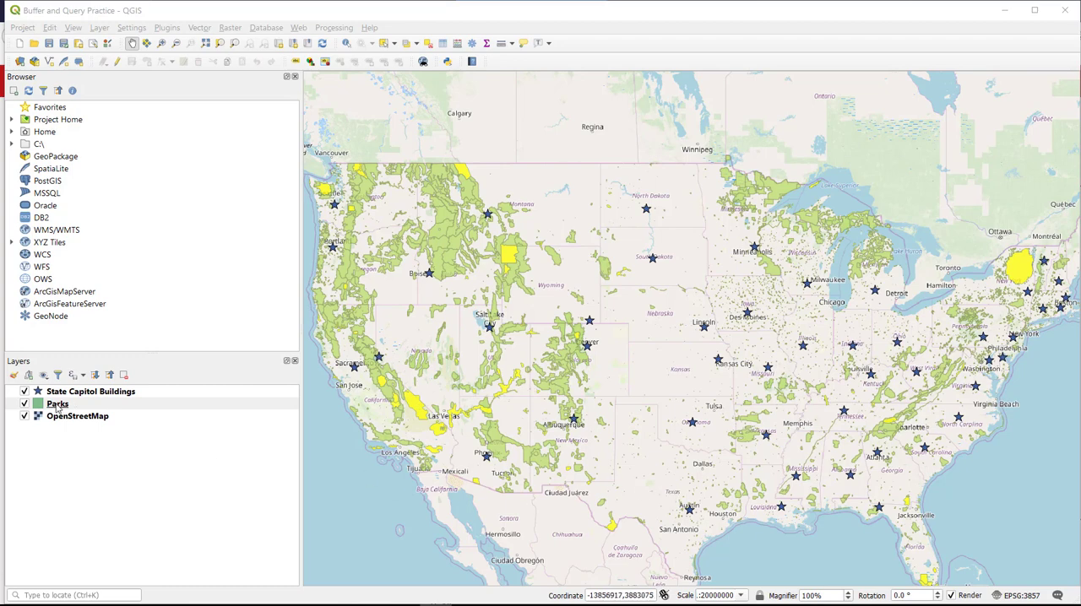
Start Save Features As for Parks and browse to name the shapefile NationalParks2.
{"action": "right_click", "coordinate": [57, 403]}
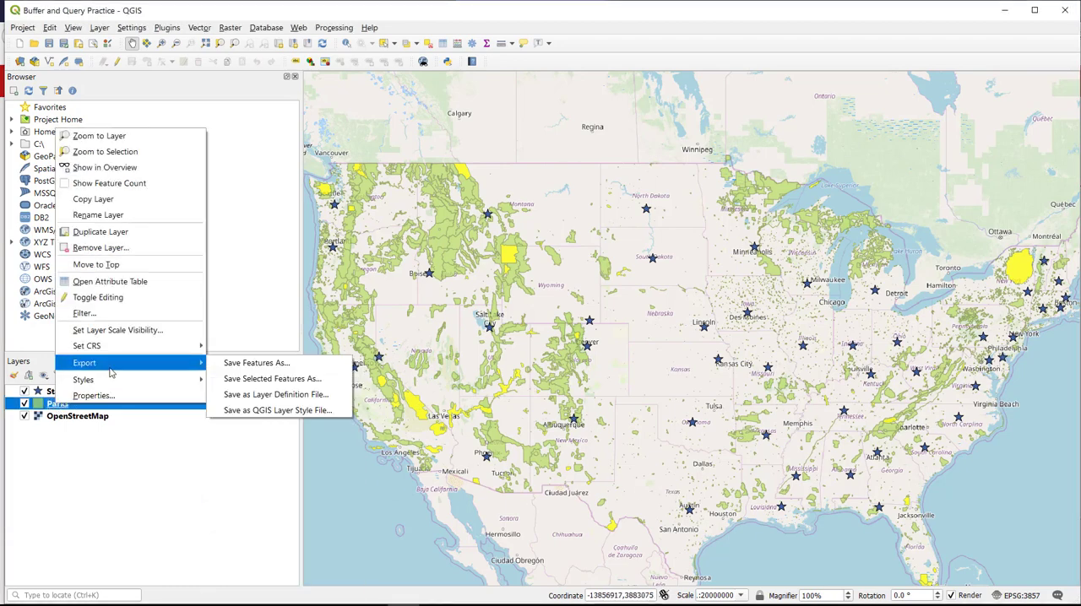
{"action": "mouse_move", "coordinate": [255, 362]}
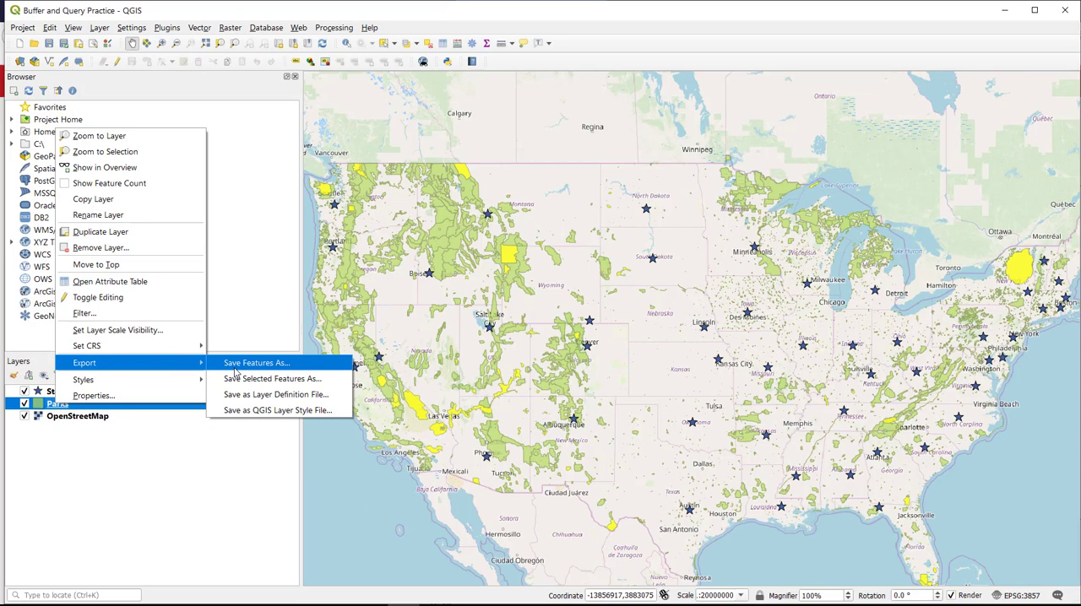
{"action": "left_click", "coordinate": [256, 362]}
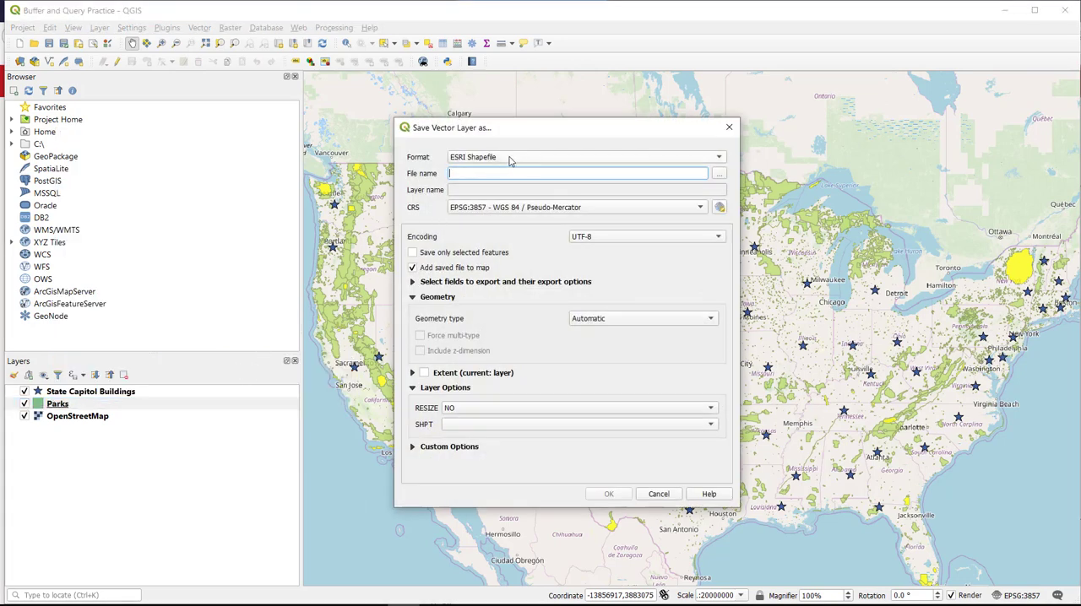
{"action": "mouse_move", "coordinate": [515, 173]}
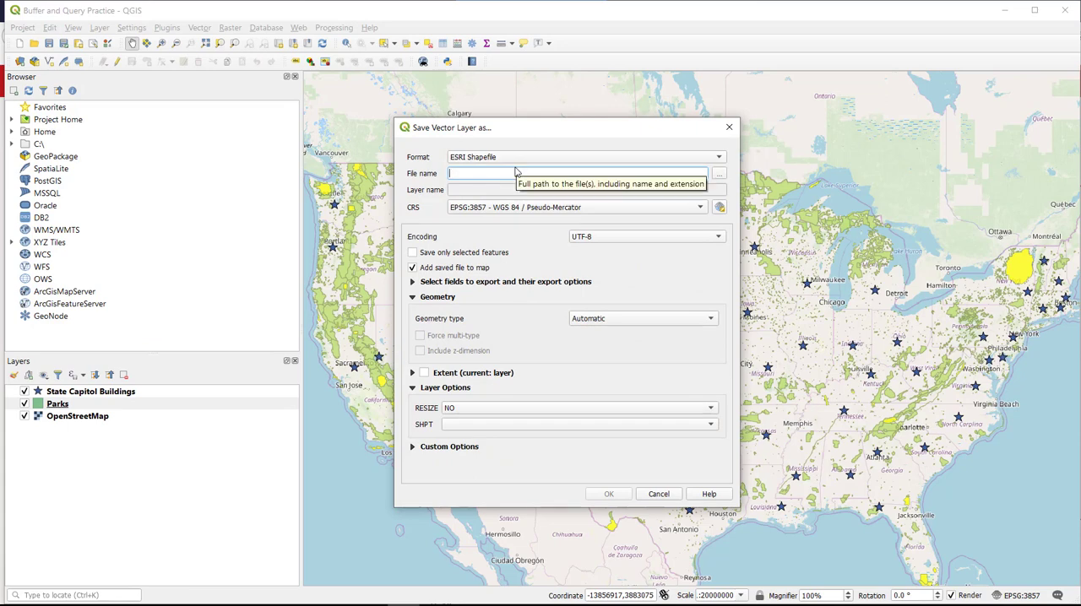
{"action": "mouse_move", "coordinate": [719, 174]}
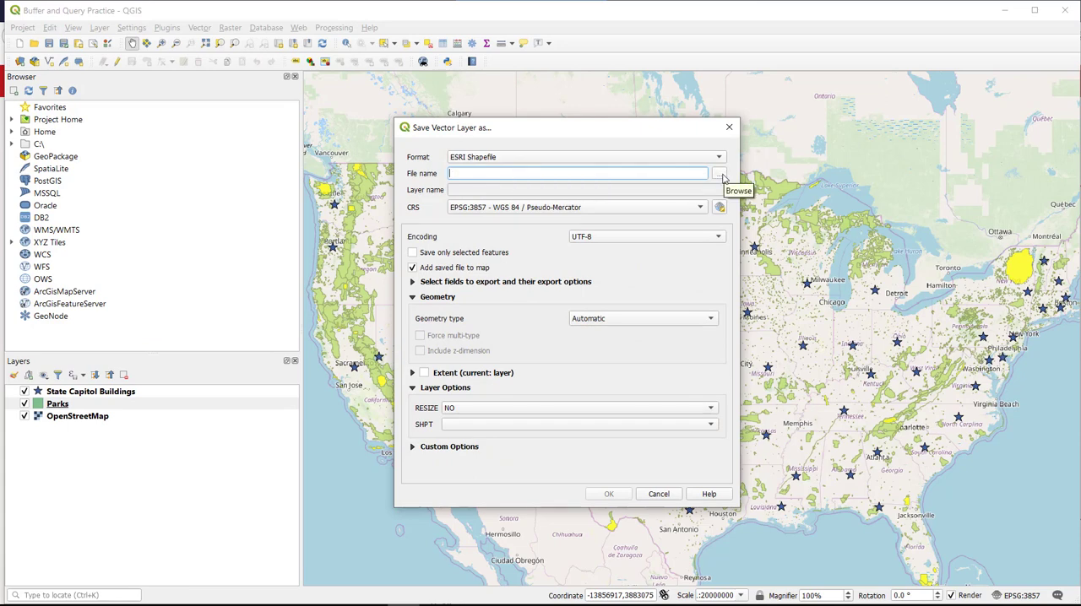
{"action": "left_click", "coordinate": [719, 173]}
{"action": "type", "text": "NationalParks2"}
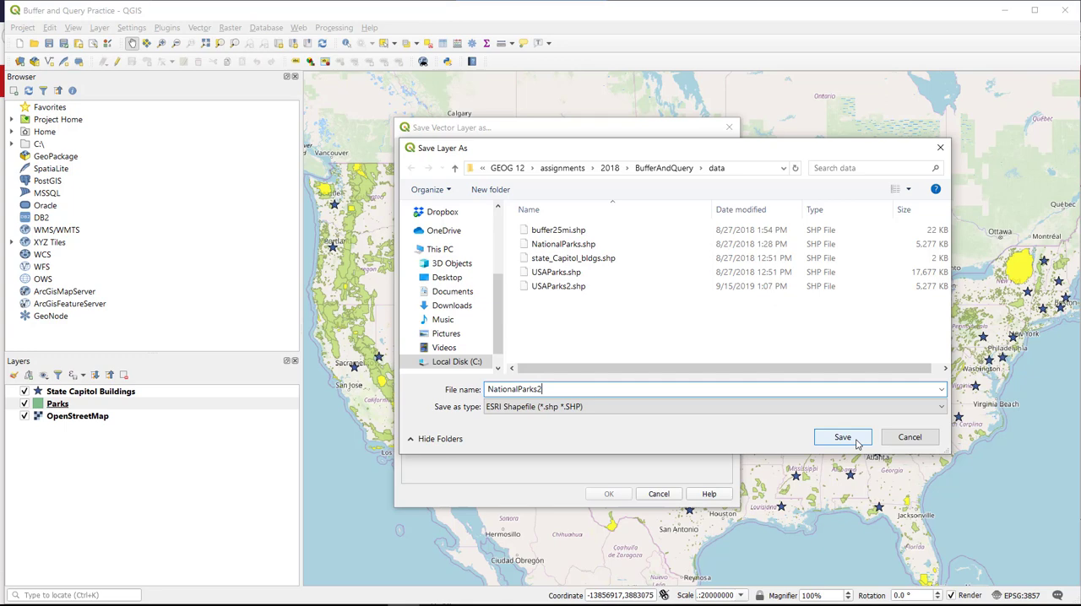
Confirm NationalParks2.shp and restrict the export to only selected features.
{"action": "left_click", "coordinate": [842, 436]}
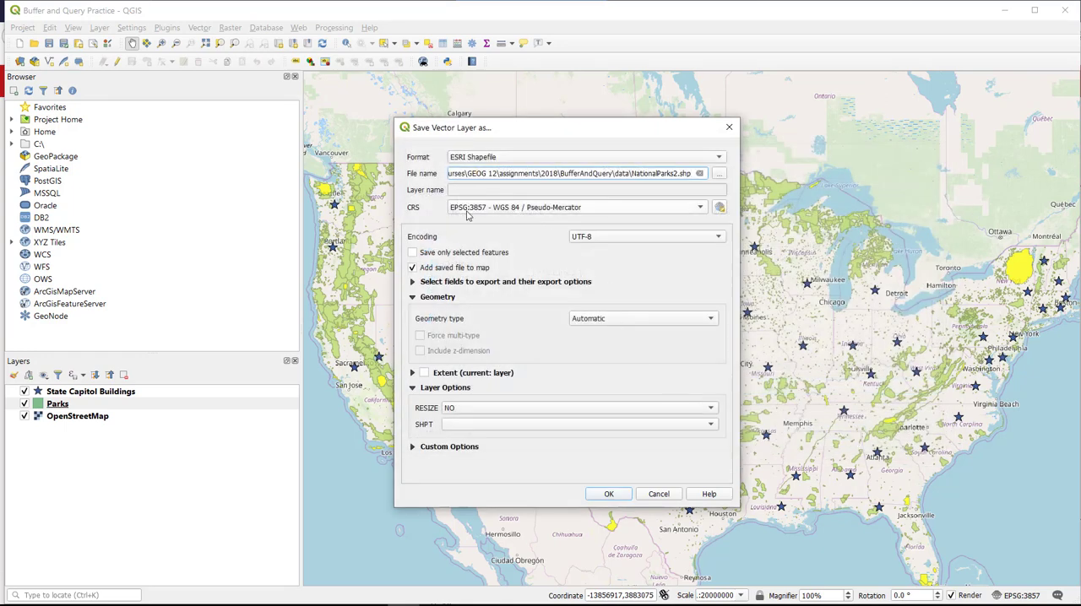
{"action": "mouse_move", "coordinate": [484, 220]}
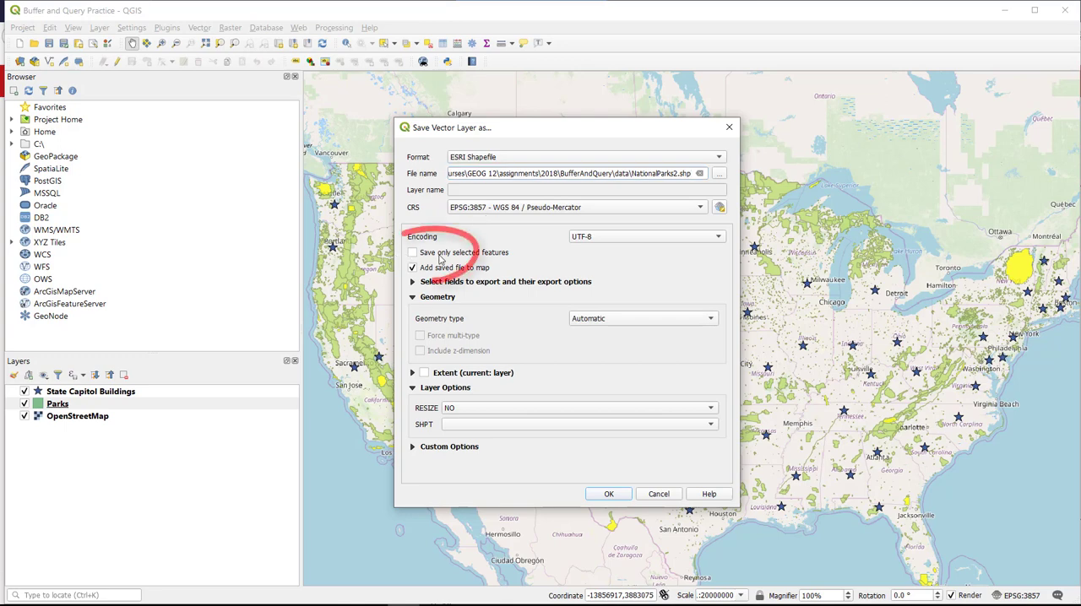
{"action": "left_click", "coordinate": [412, 253]}
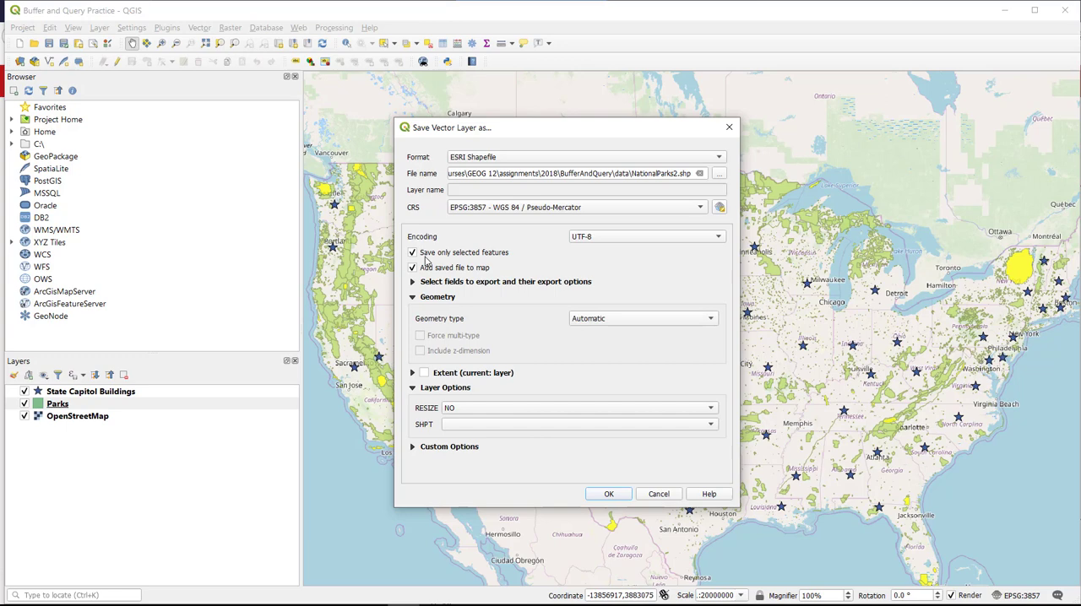
{"action": "mouse_move", "coordinate": [502, 376]}
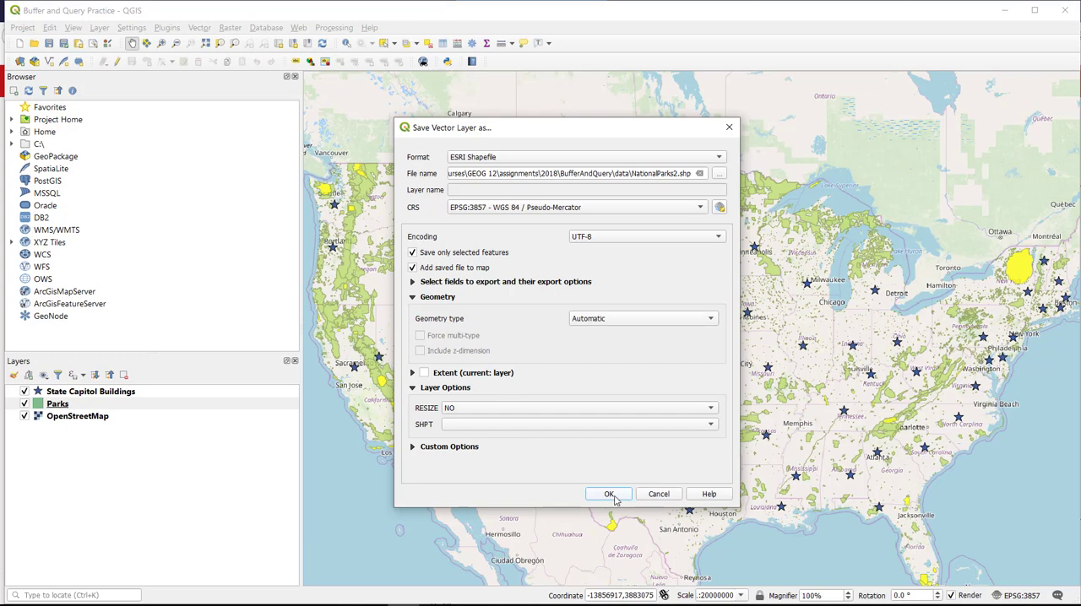
Run the export and select the new NationalParks2 layer in the Layers panel.
{"action": "left_click", "coordinate": [607, 494]}
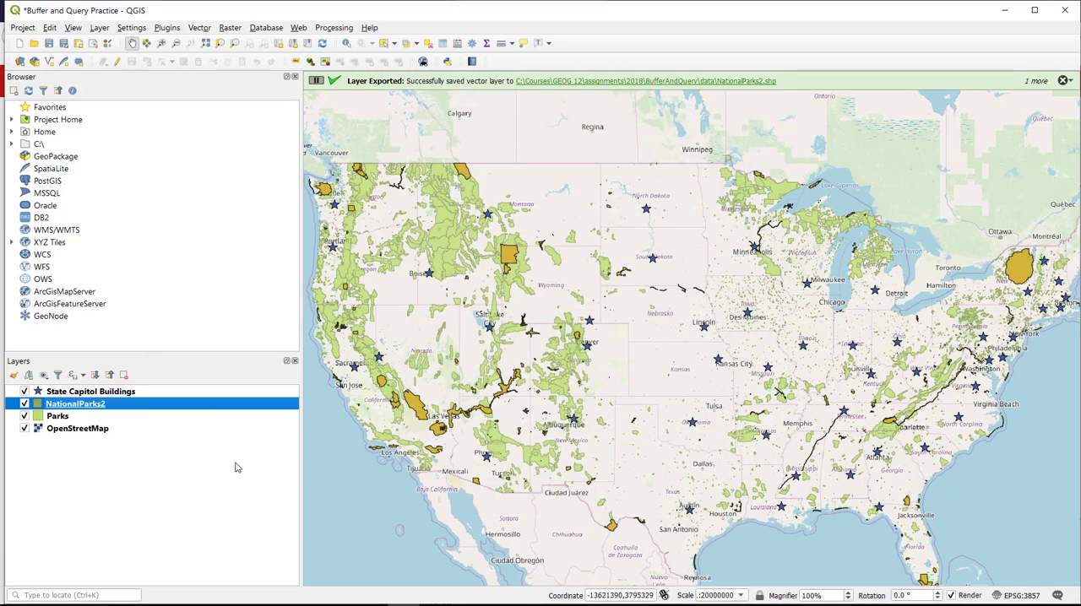
{"action": "mouse_move", "coordinate": [75, 404]}
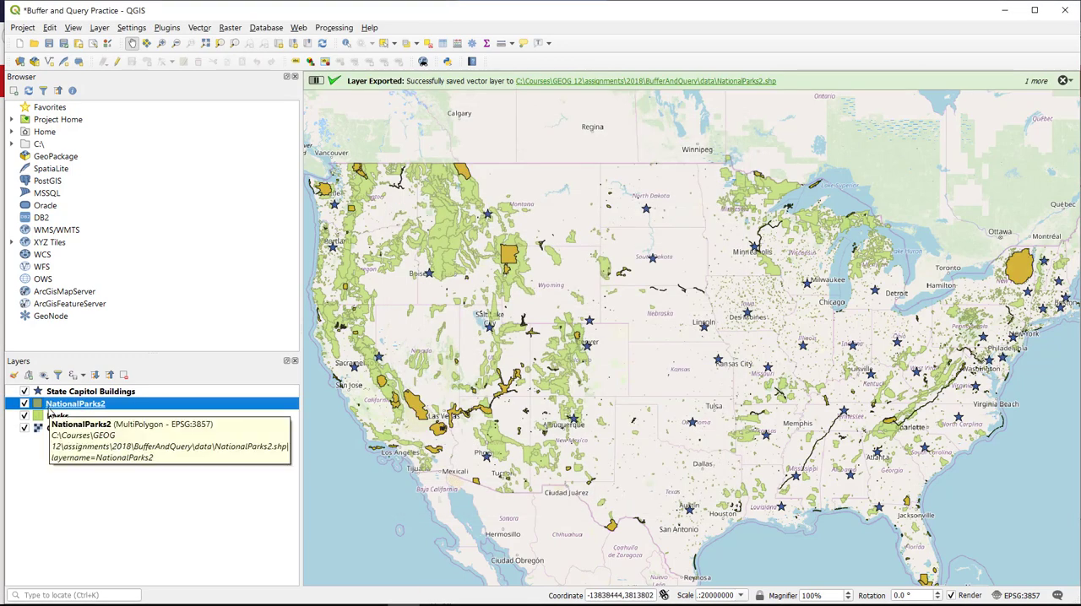
{"action": "left_click", "coordinate": [24, 414]}
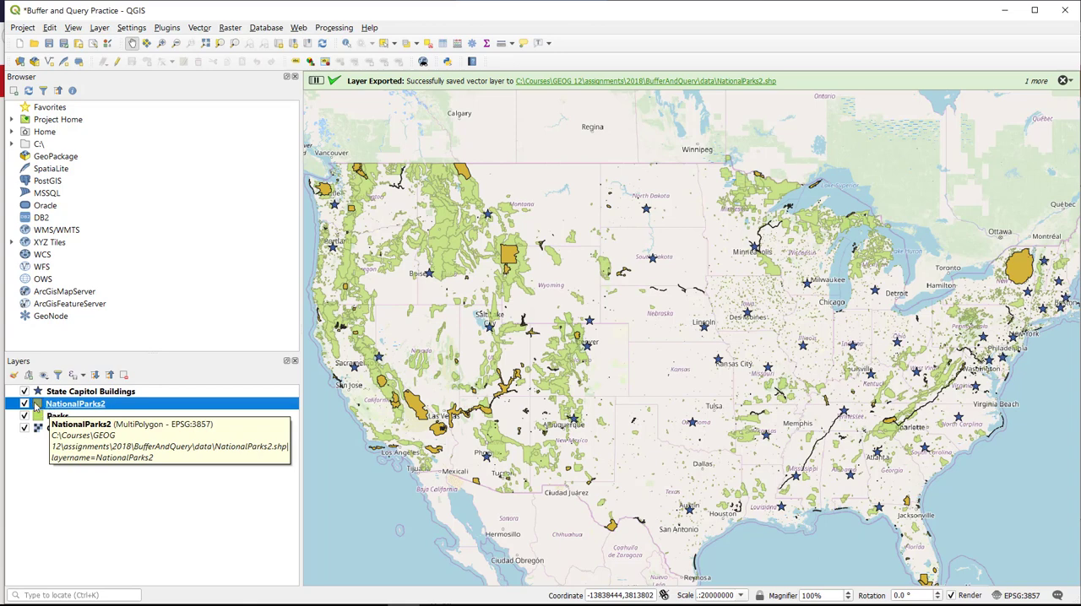